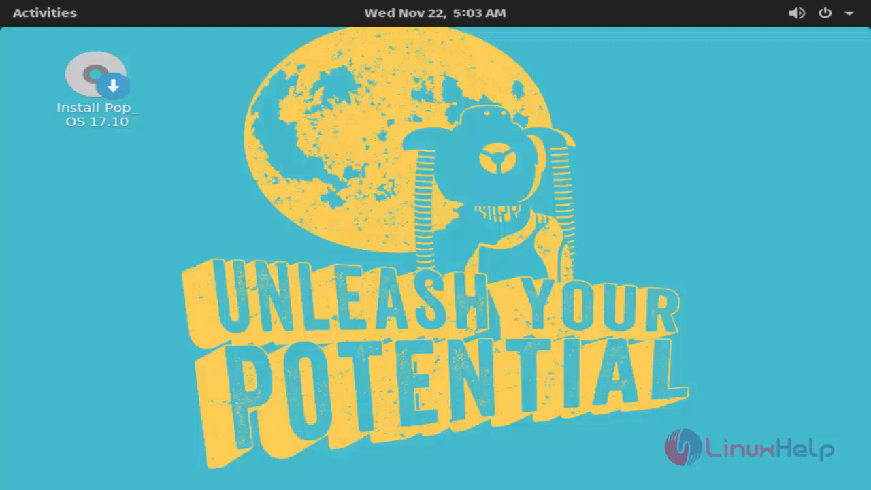
mouse_move(442, 245)
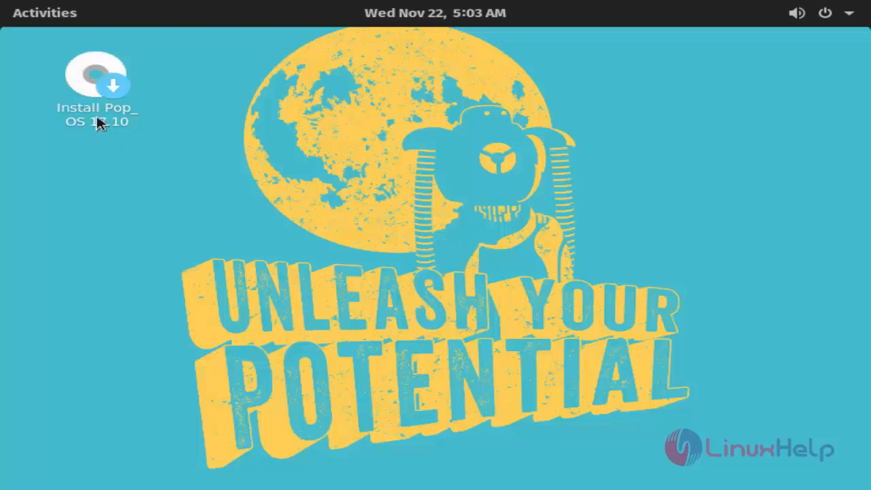
- Launch Install Pop_OS 17.10, keeping English language and the English (US) keyboard layout
double_click(95, 75)
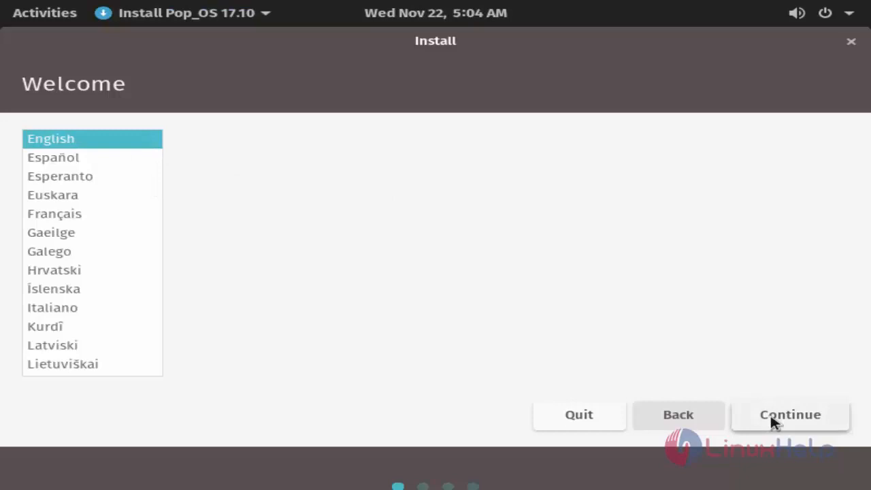
click(789, 414)
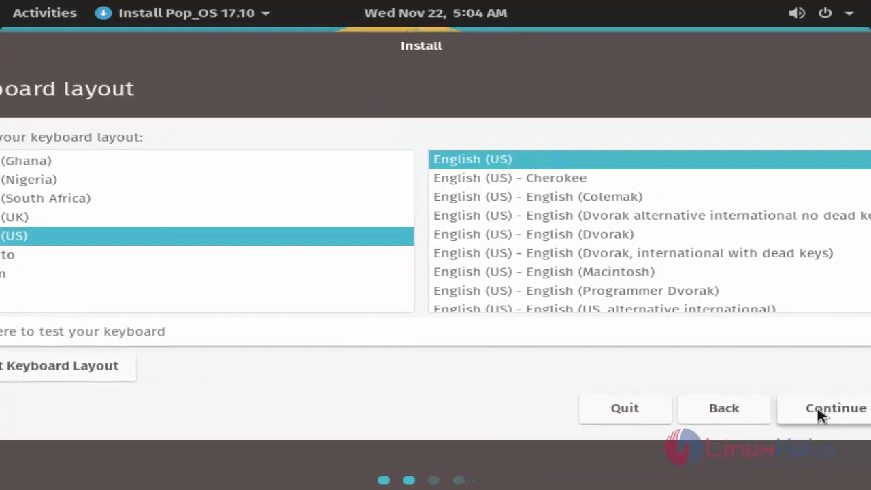
click(835, 408)
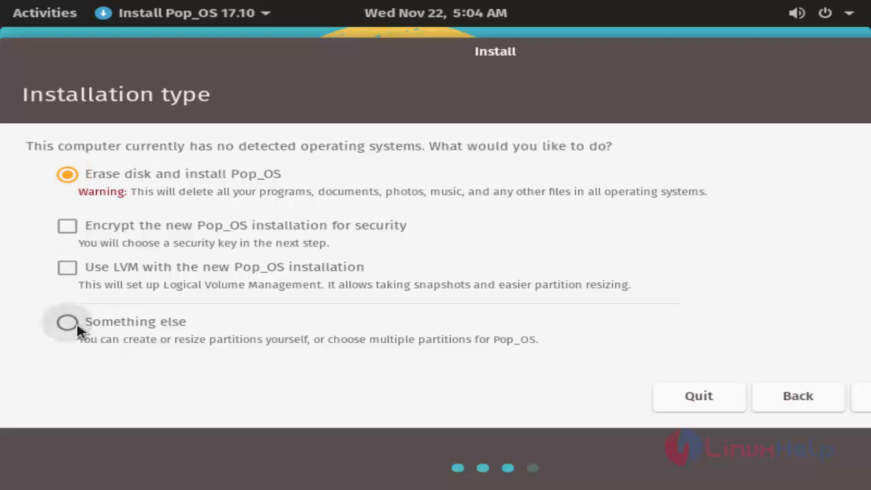
- Choose 'Something else' partitioning and create a new empty partition table on /dev/sda
click(67, 321)
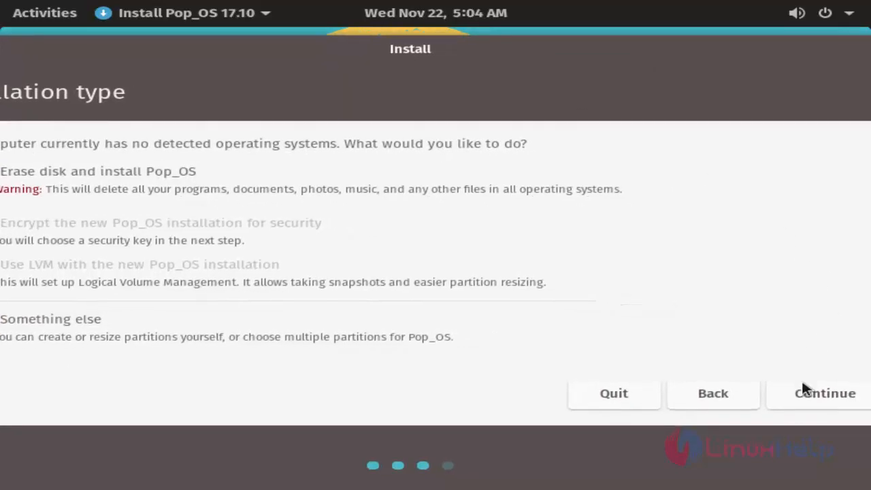
click(825, 393)
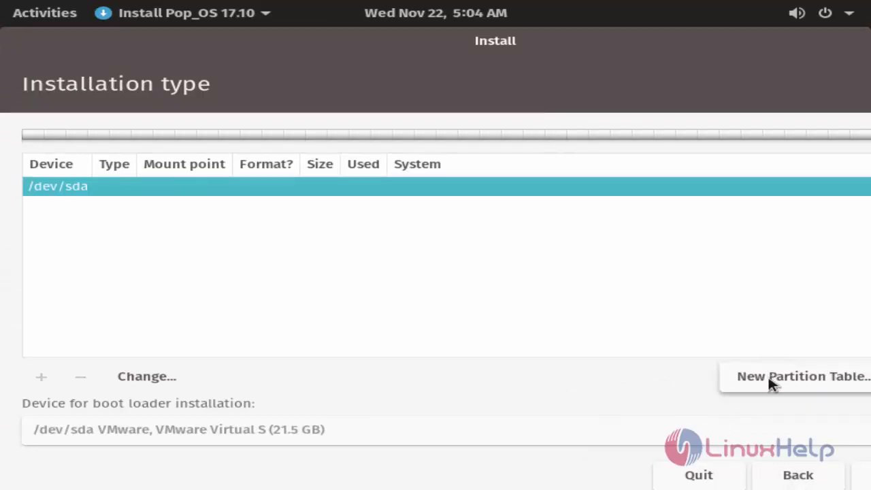
click(802, 375)
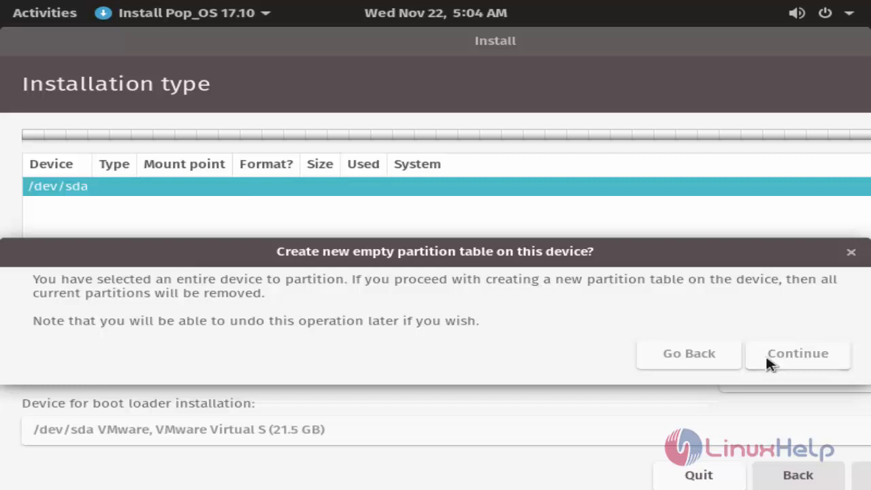
click(796, 353)
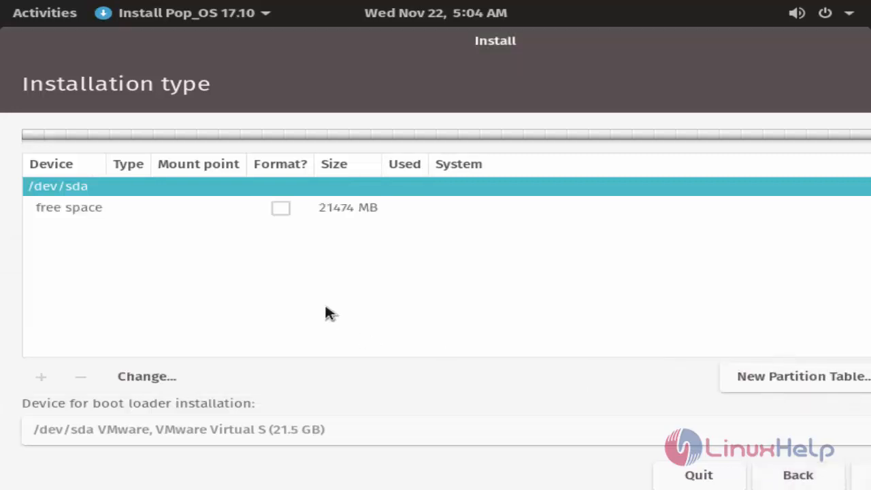
mouse_move(92, 213)
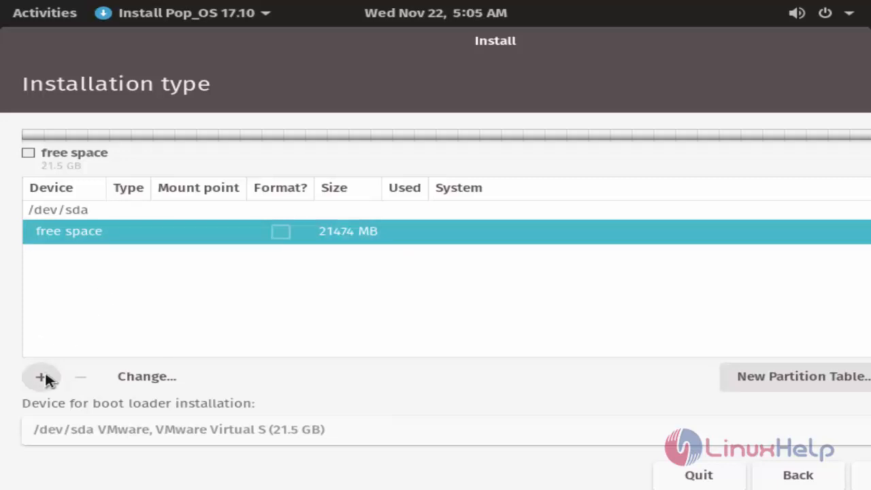
- Create a 500 MB primary ext4 partition mounted at /boot in the free space
click(41, 377)
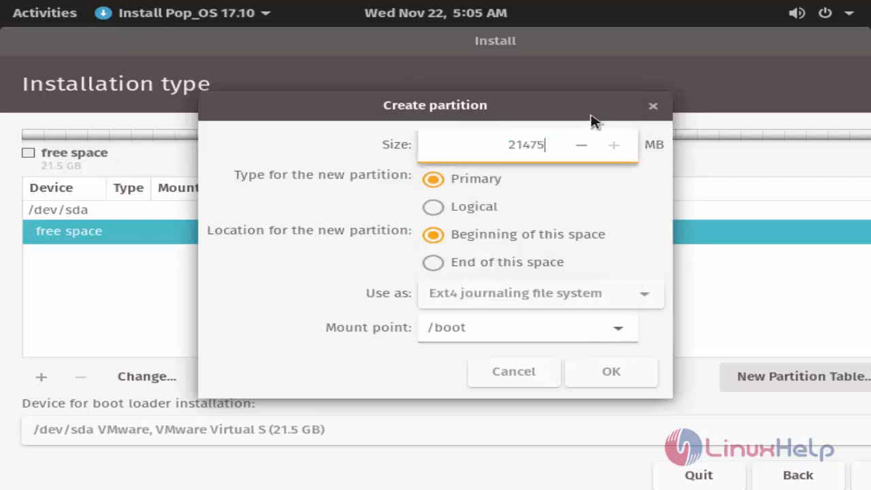
click(510, 144)
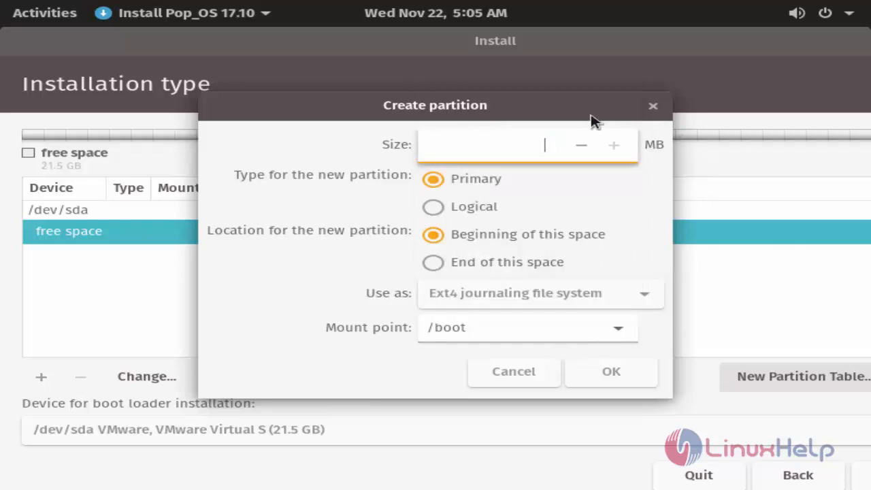
text(5)
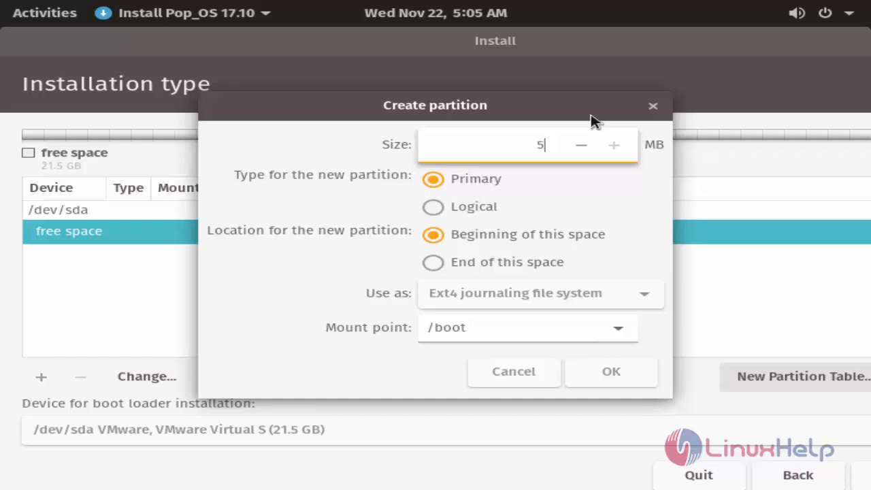
text(00)
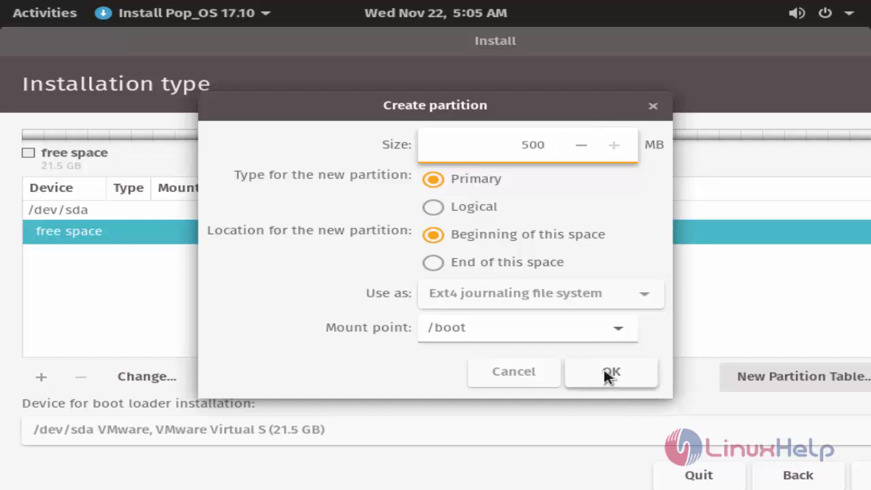
click(610, 371)
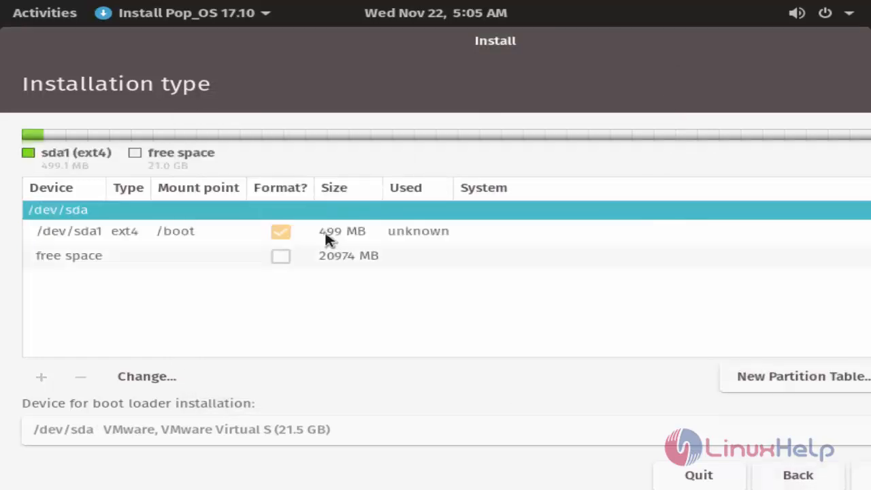
- Add a primary 2048 MB swap area partition after /boot, leaving 18926 MB free
click(69, 255)
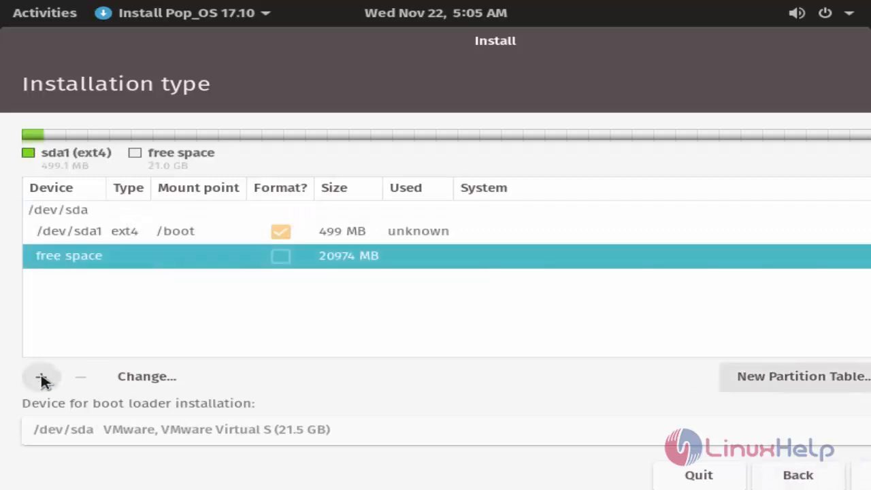
click(41, 376)
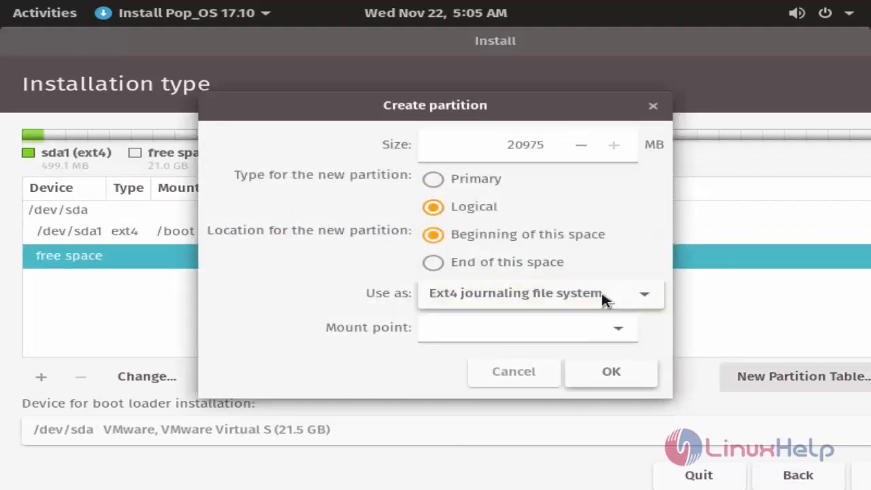
click(642, 293)
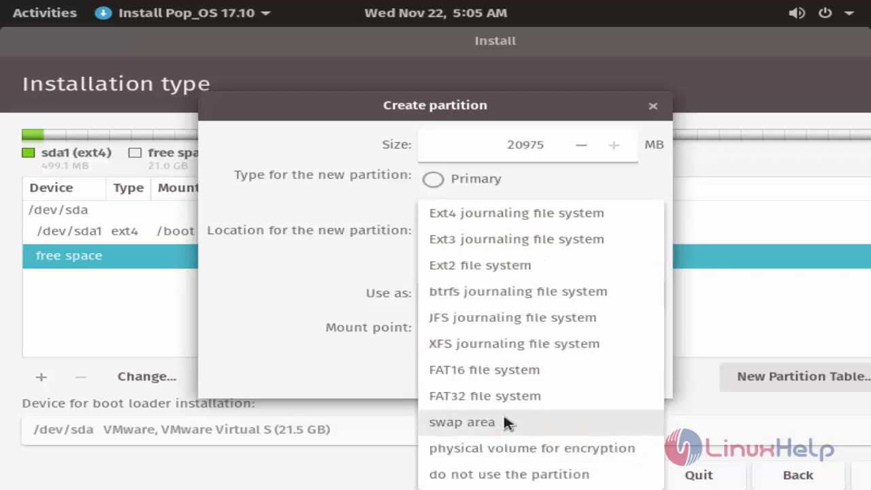
click(462, 422)
text(20)
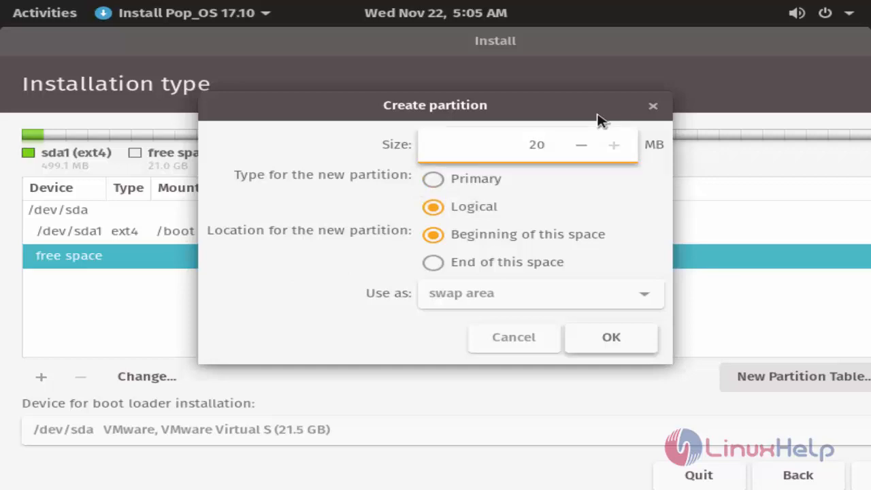
click(527, 144)
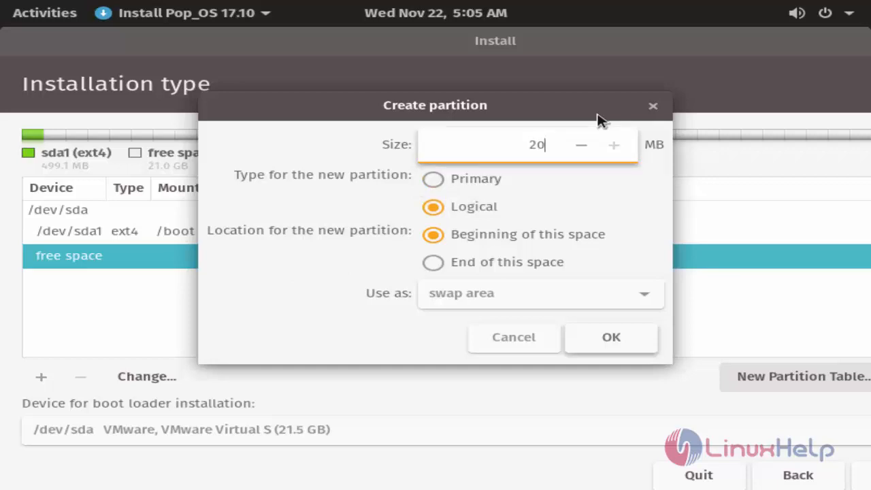
click(431, 178)
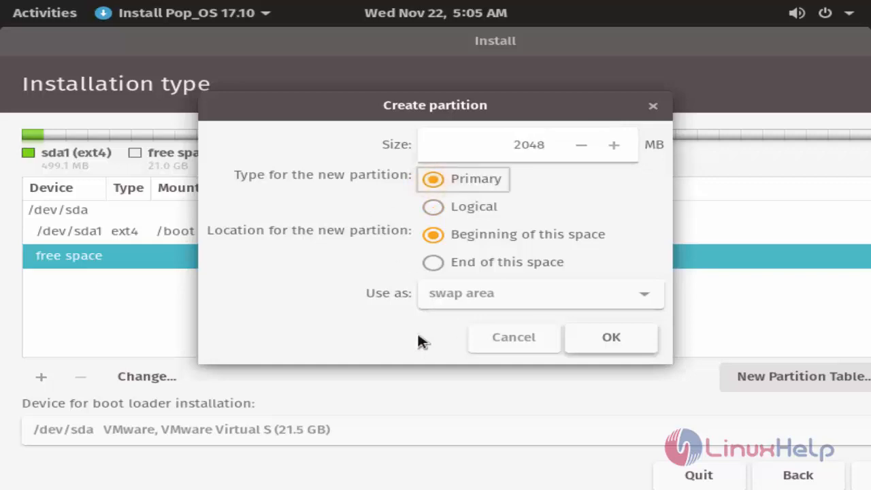
click(610, 337)
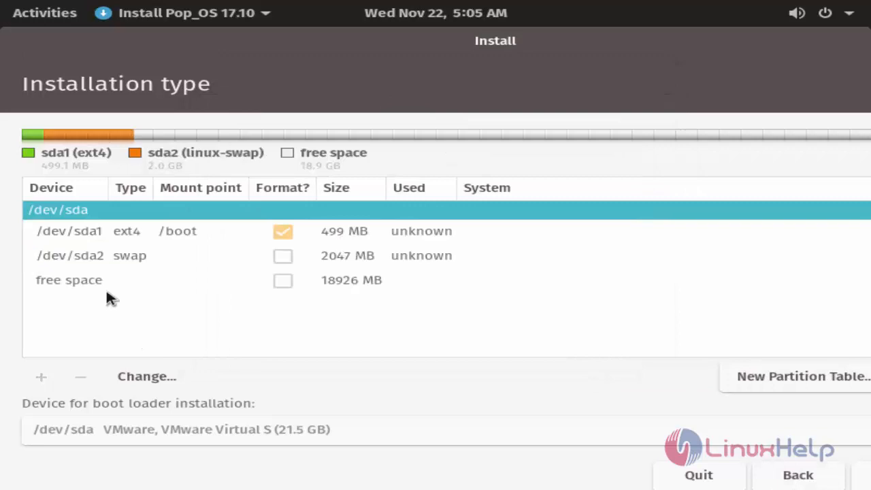
click(69, 279)
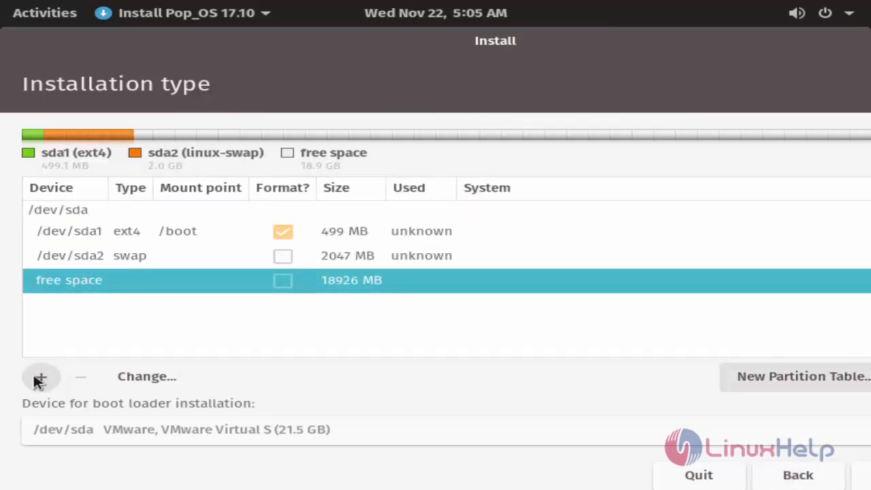
- Create an 18925 MB ext4 partition mounted at / from the remaining space
click(40, 376)
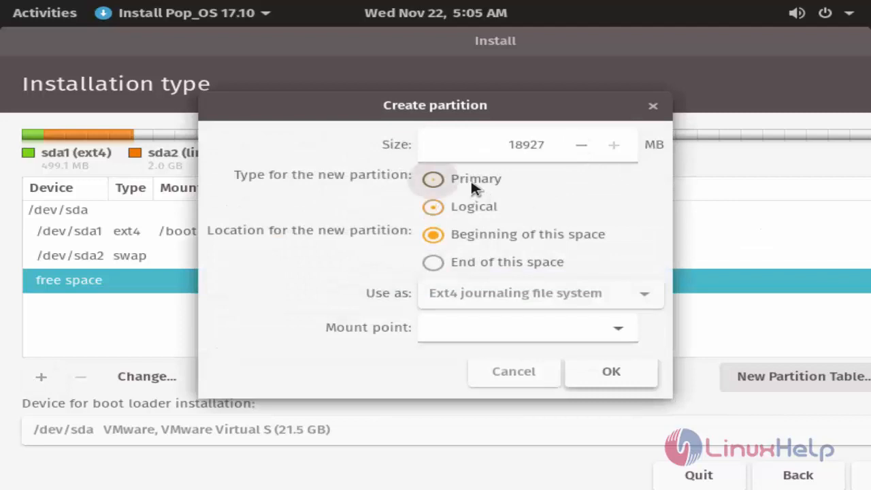
click(616, 328)
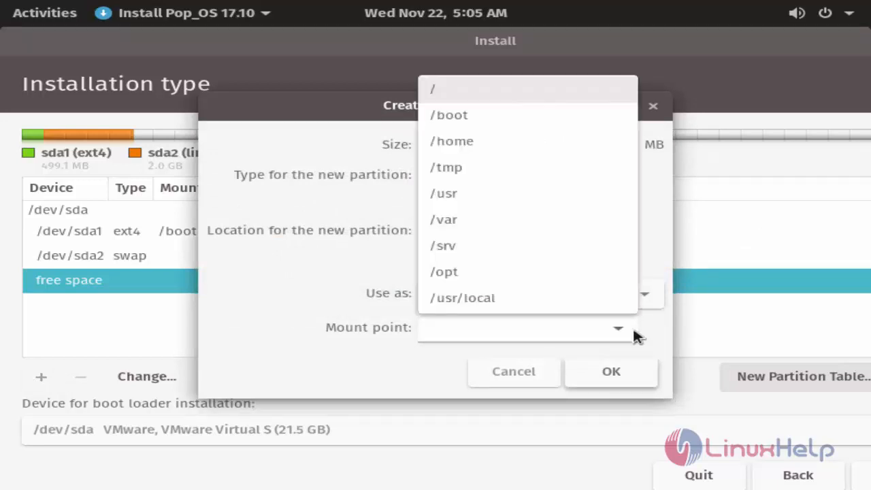
mouse_move(466, 99)
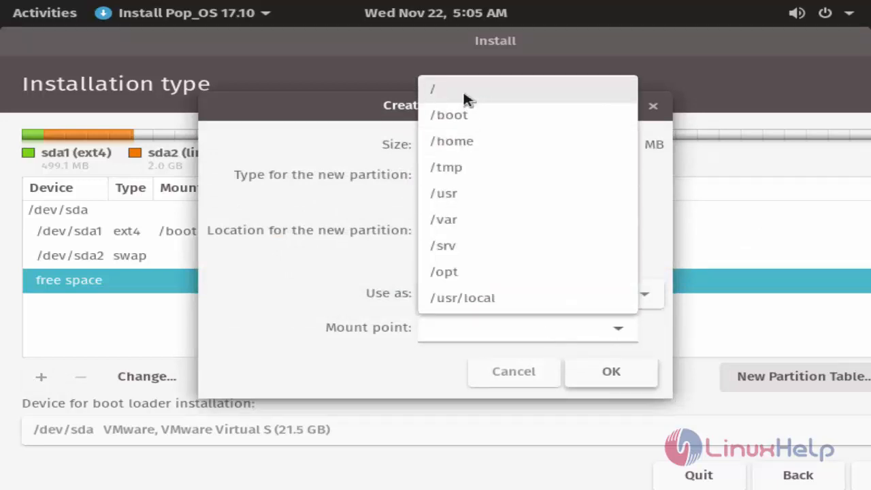
click(432, 89)
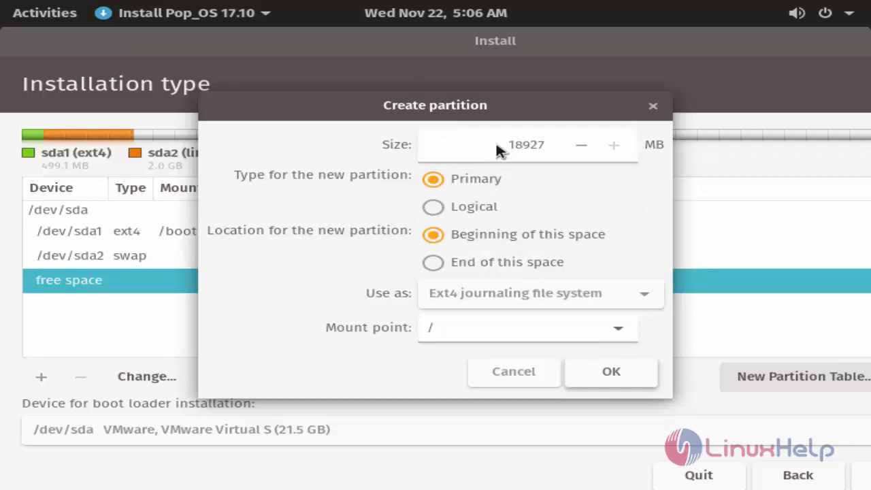
click(610, 371)
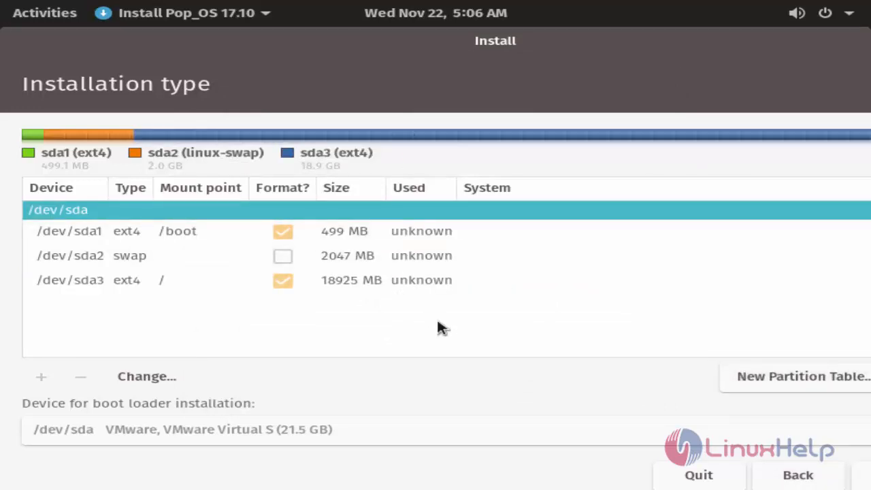
mouse_move(486, 58)
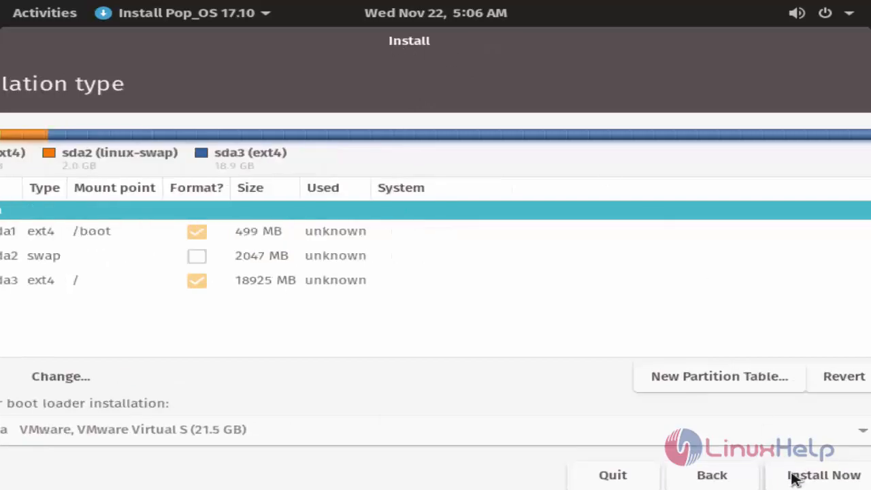
- Start Install Now and confirm writing the partition changes to disk
click(823, 474)
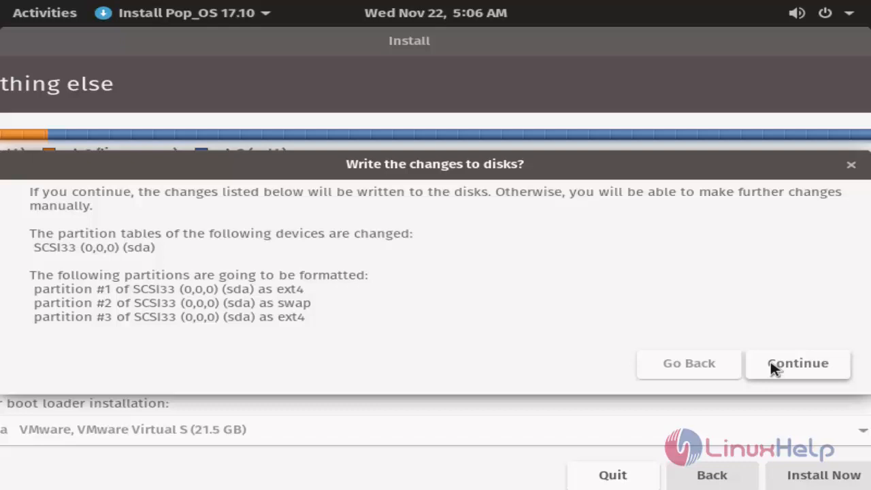
click(796, 362)
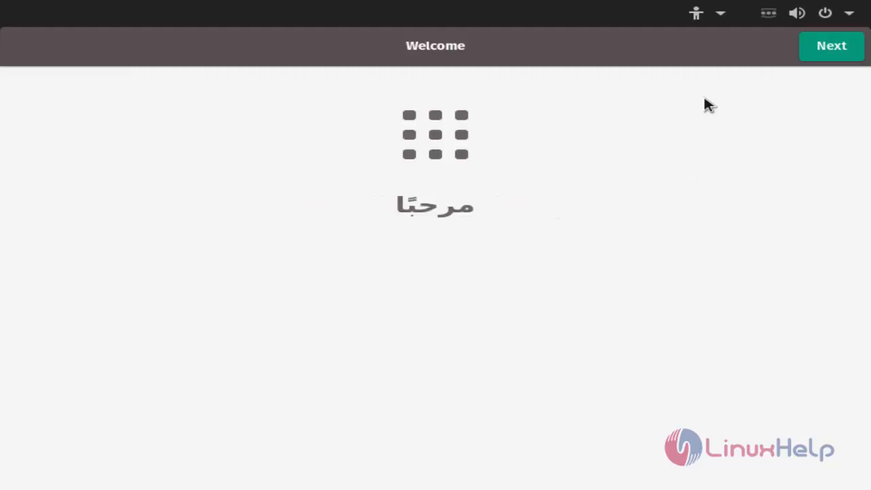
- Accept default welcome, privacy and Kolkata time zone pages, skipping online accounts
click(831, 46)
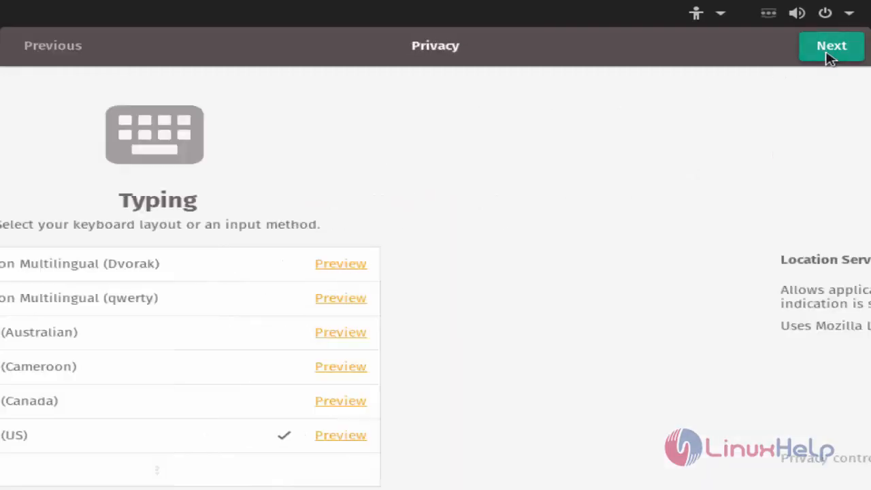
click(830, 46)
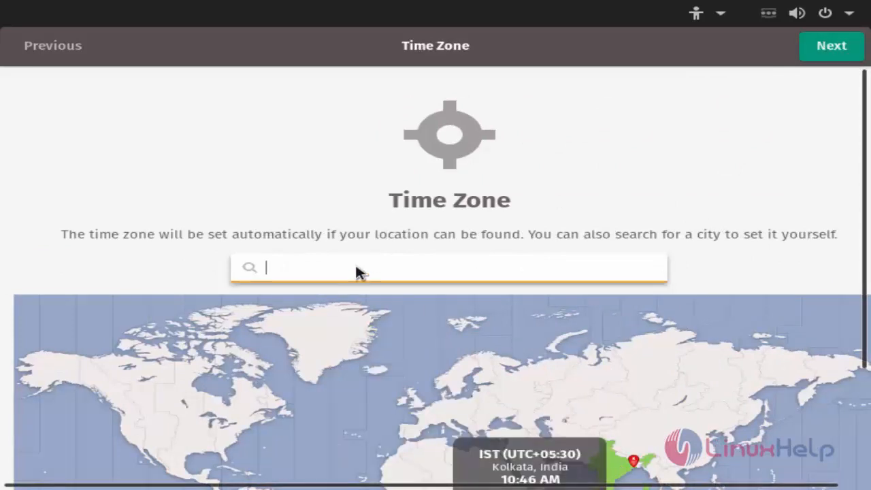
scroll(down, 3)
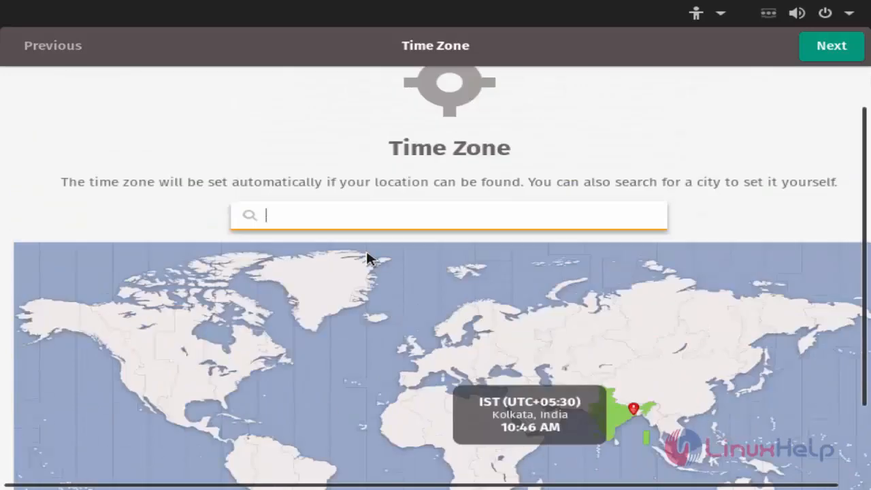
click(830, 45)
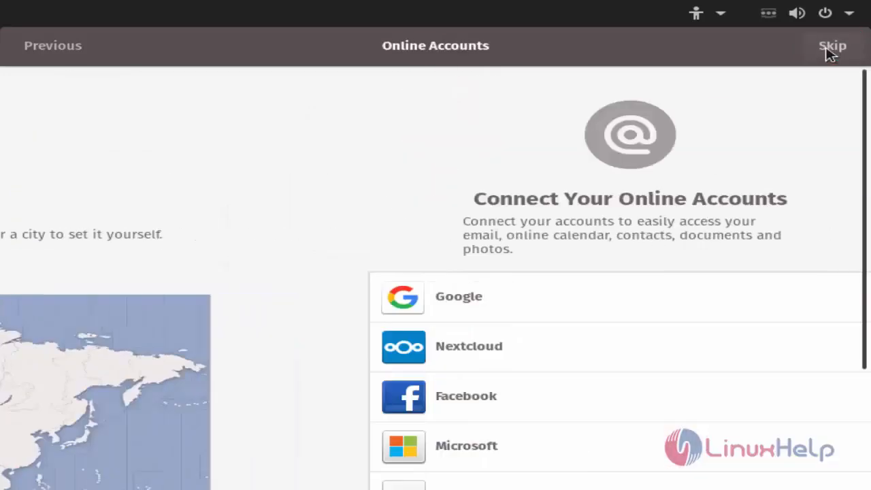
scroll(down, 3)
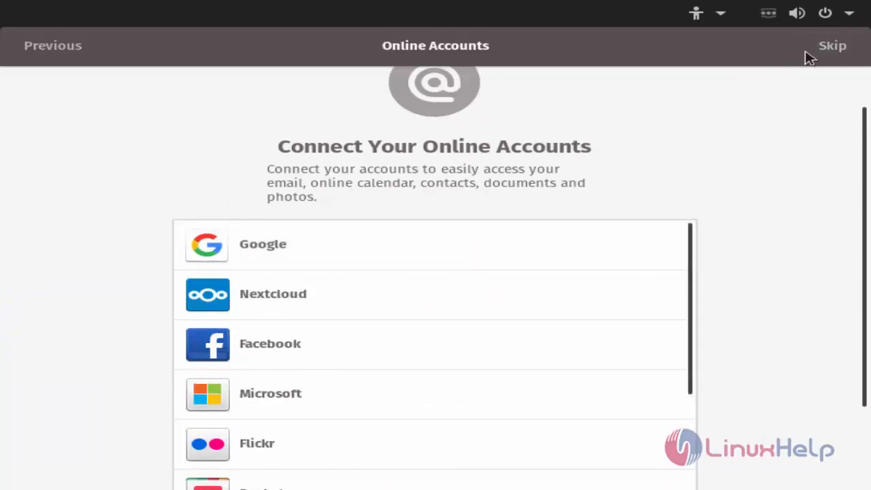
click(832, 45)
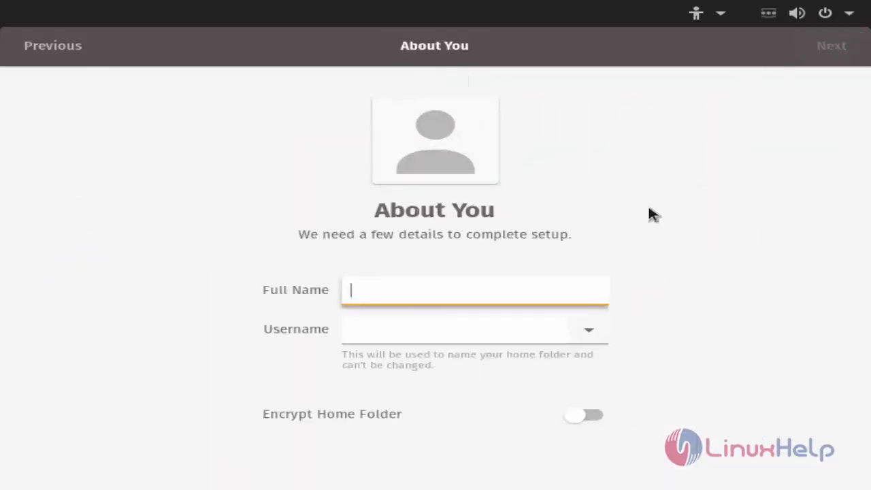
- Enter 'user' as the full name and set the account password
text(user)
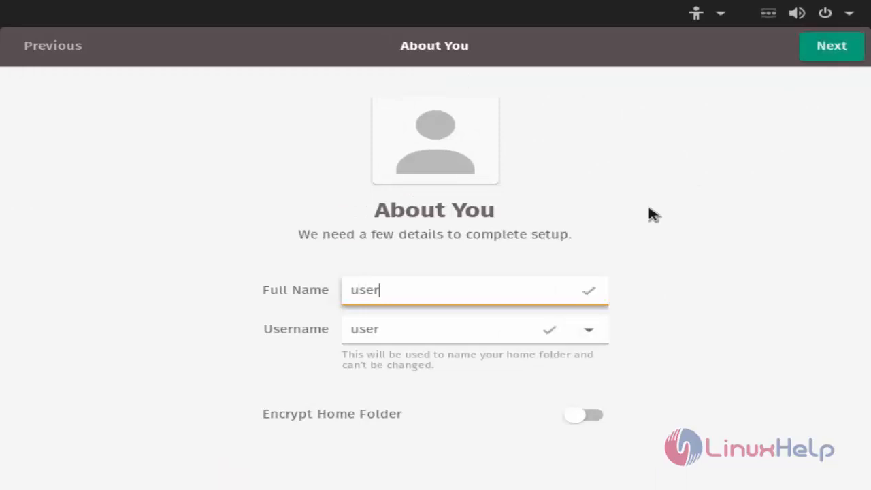
click(831, 46)
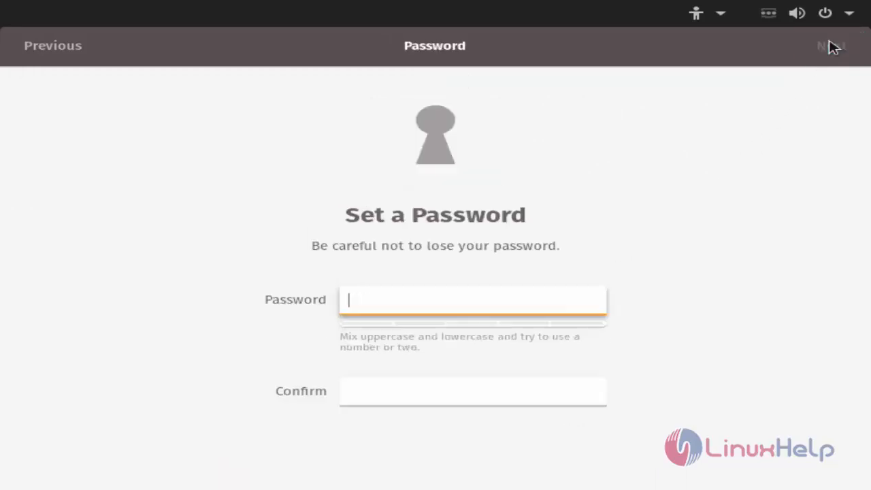
text(•)
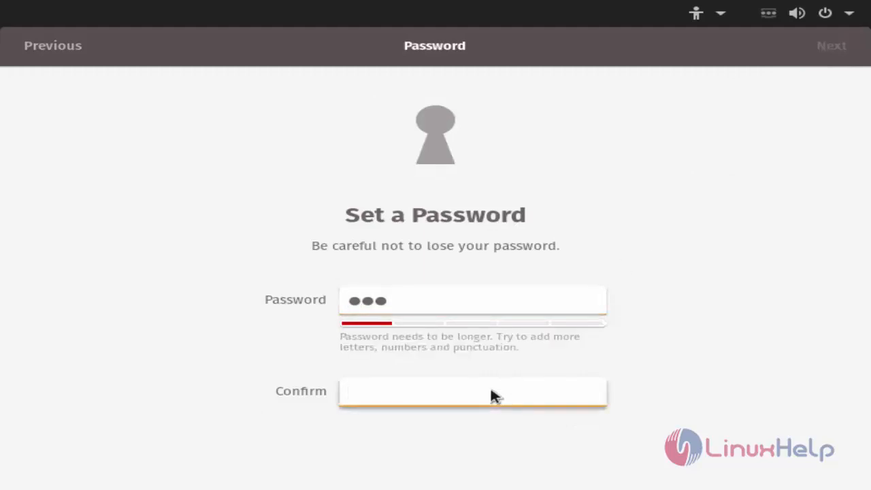
text(•••)
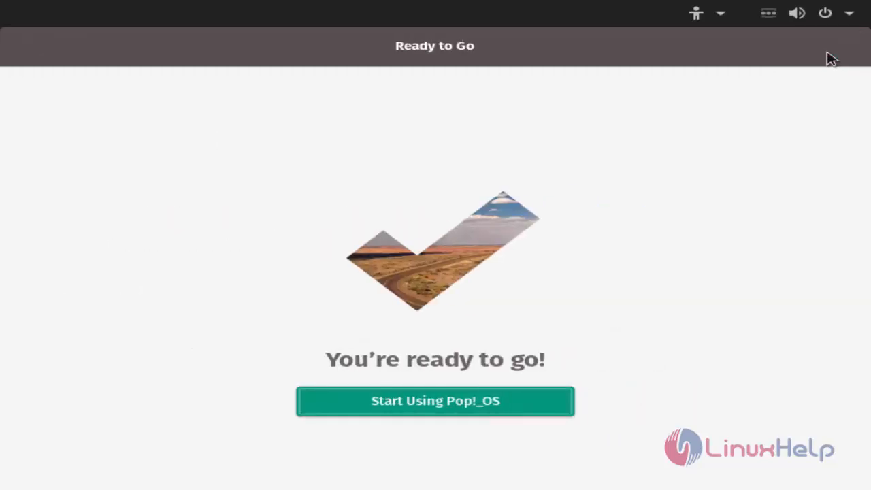
mouse_move(329, 412)
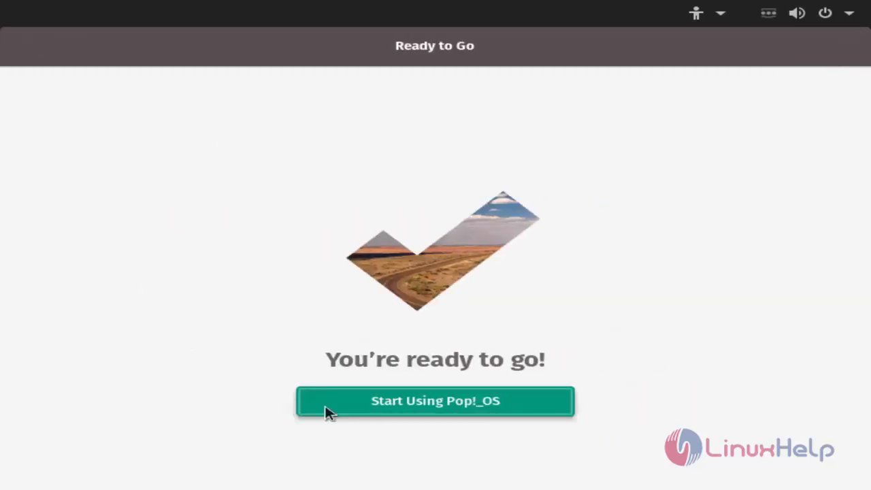
- Choose 'Start Using Pop!_OS' to close Initial Setup
click(434, 400)
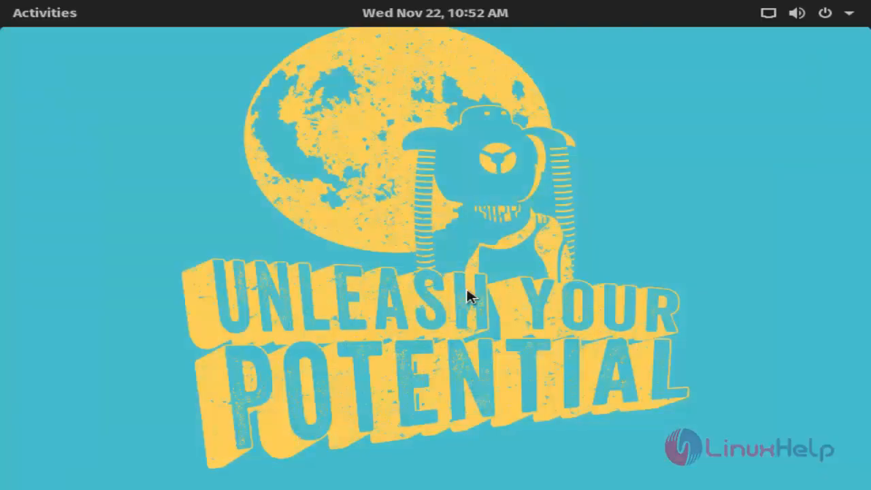
mouse_move(445, 257)
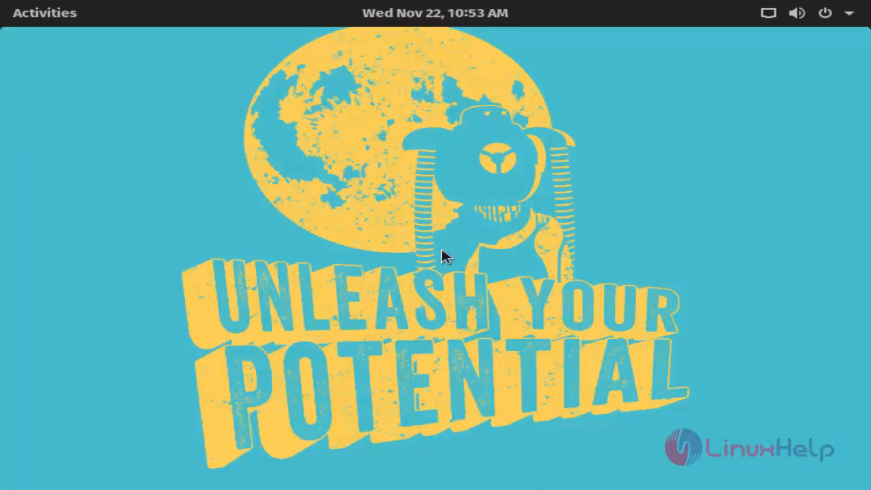